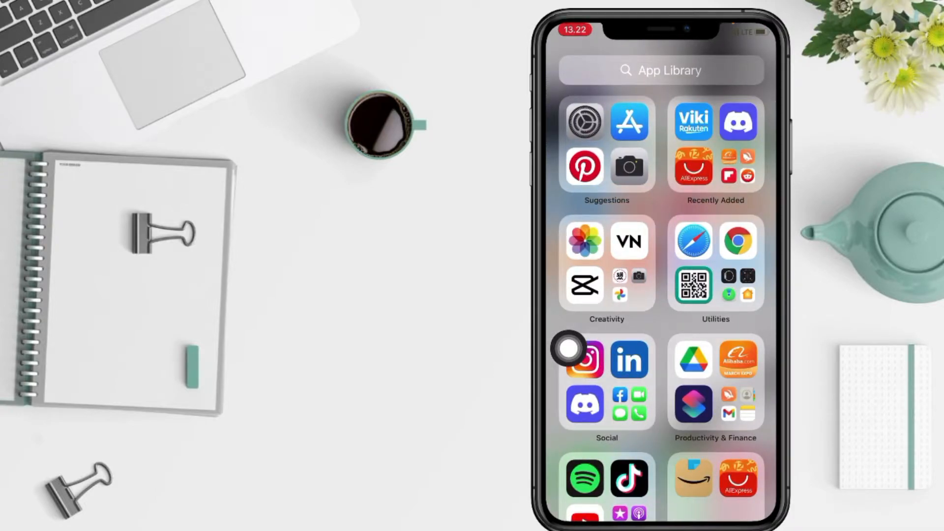
Leave the App Library and launch Discord from the home screen.
click(661, 70)
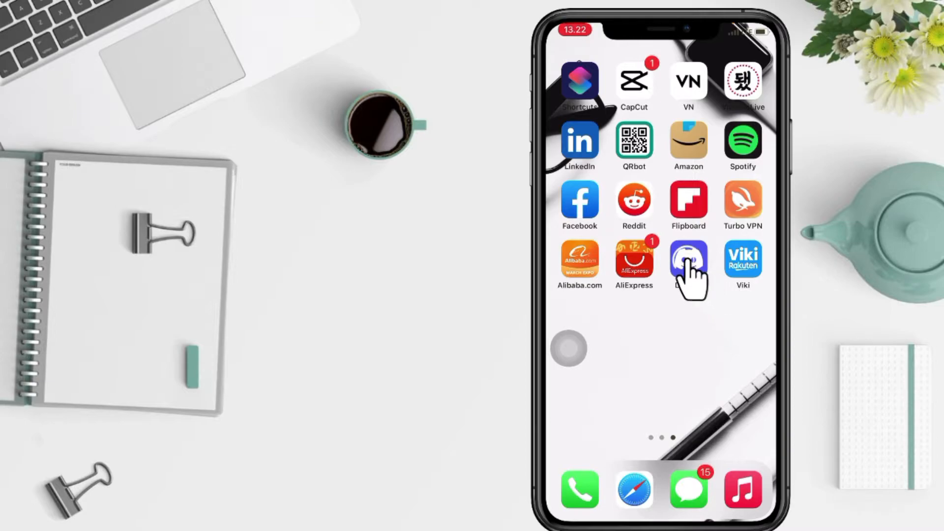
click(689, 265)
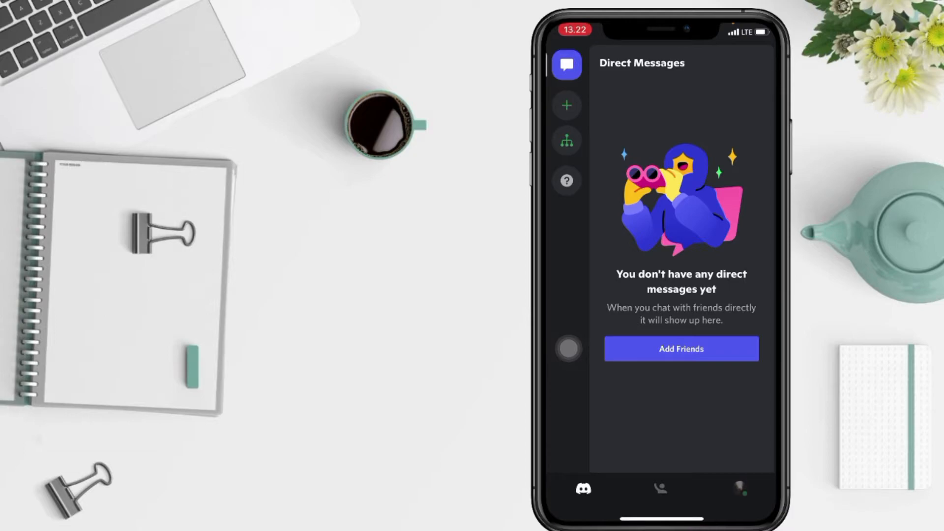
Go to the profile's user settings and scroll to the App Settings group with Voice.
click(742, 487)
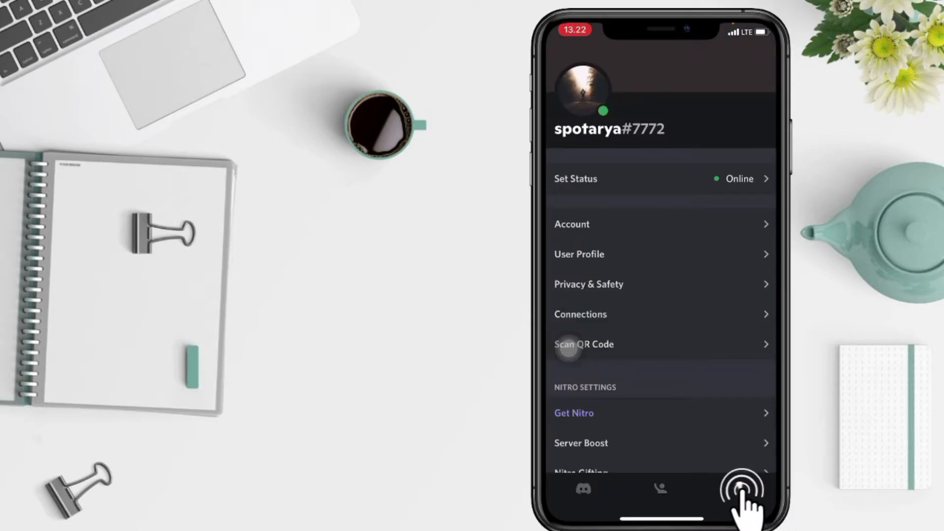
click(742, 489)
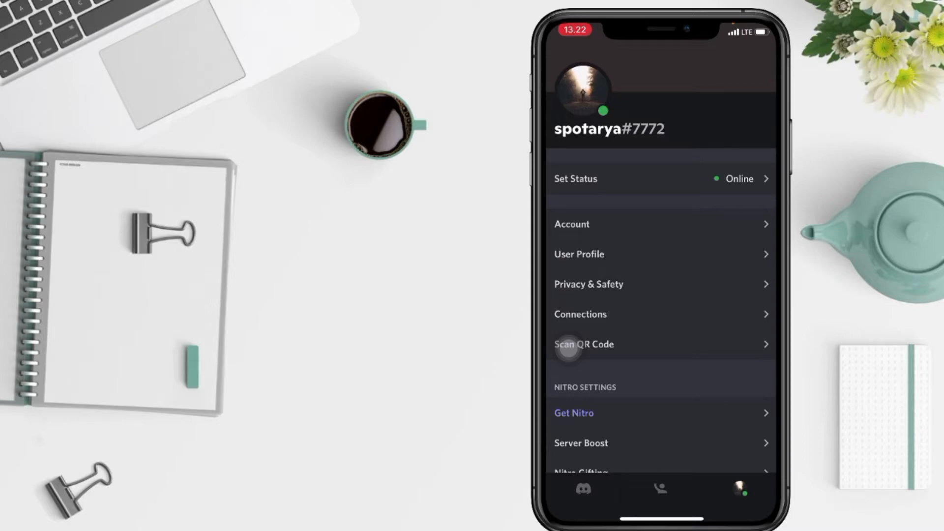
scroll(down, 3)
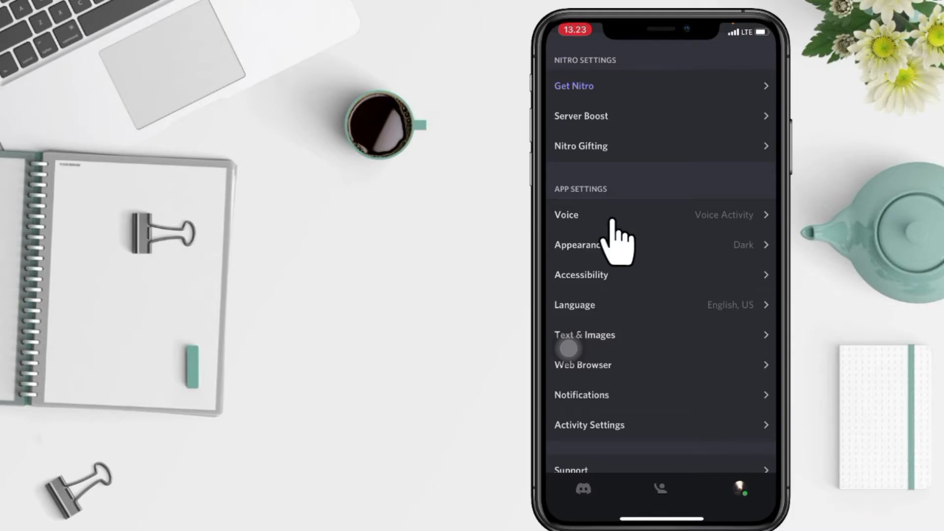
In Voice settings, nudge the Output Volume slider to about halfway, then return to Overview.
click(567, 215)
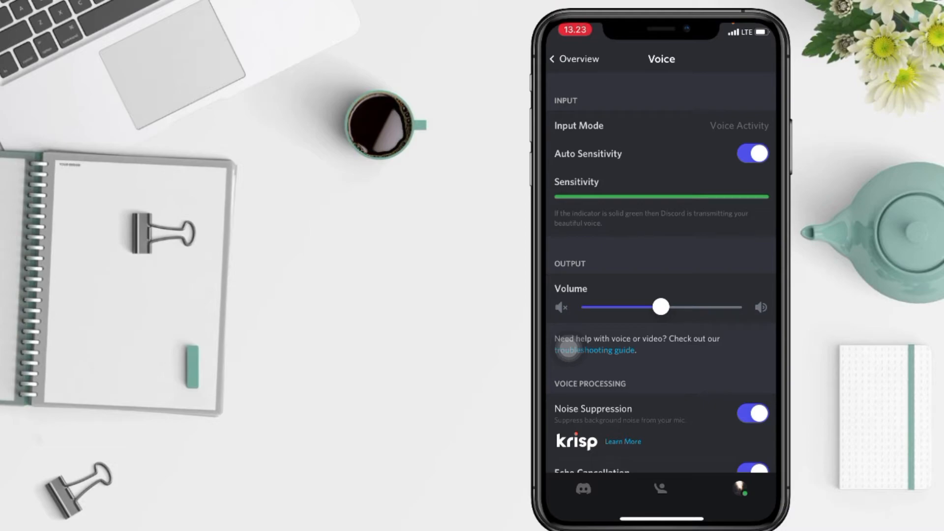
drag(662, 307, 651, 307)
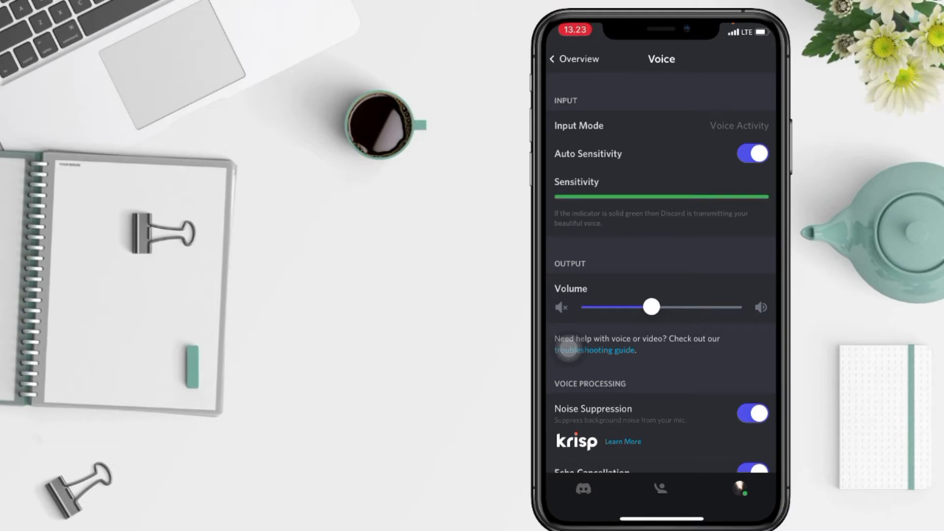
drag(651, 307, 669, 307)
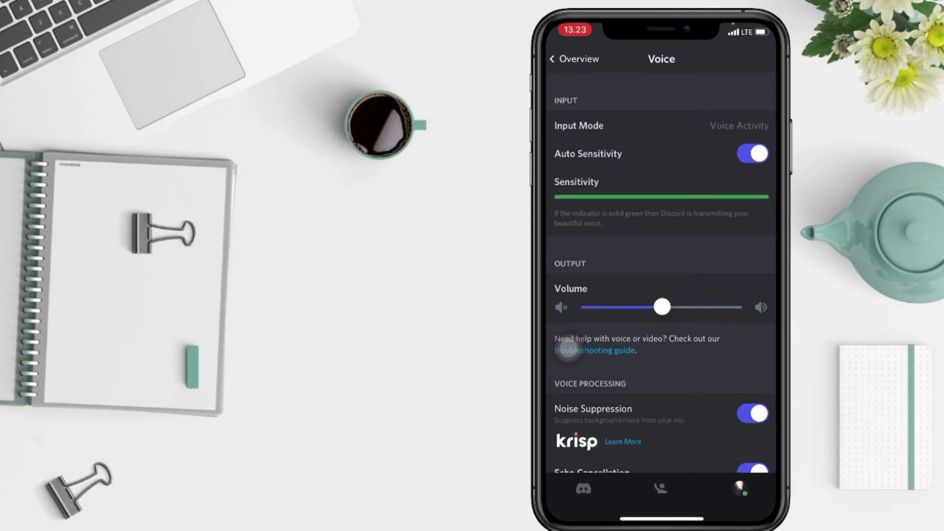
click(573, 58)
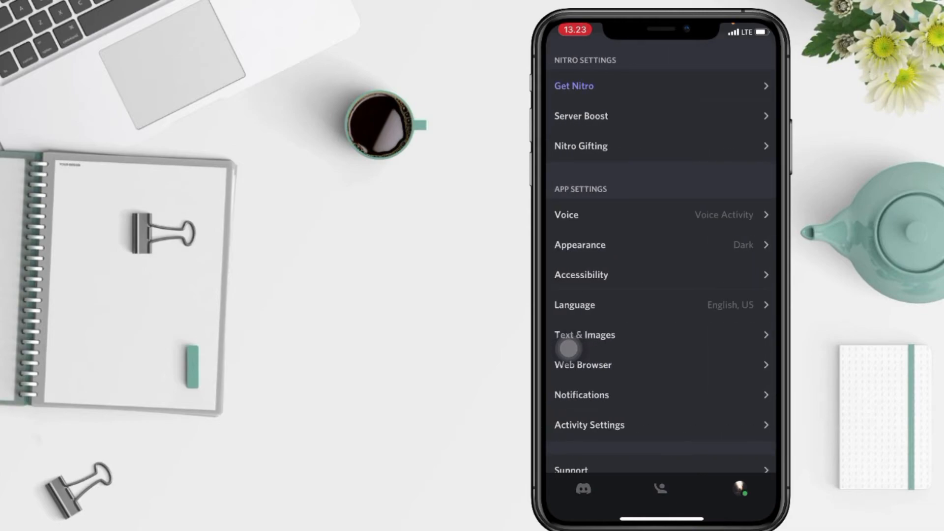